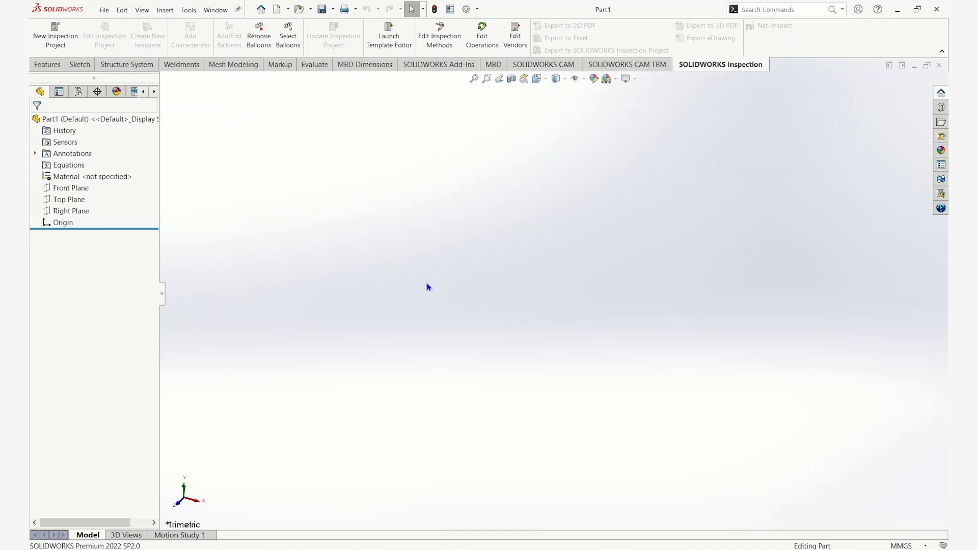
# - Preview the mouse gesture wheel, then open the Customize dialog from the Tools menu
pyautogui.rightClick(428, 287)
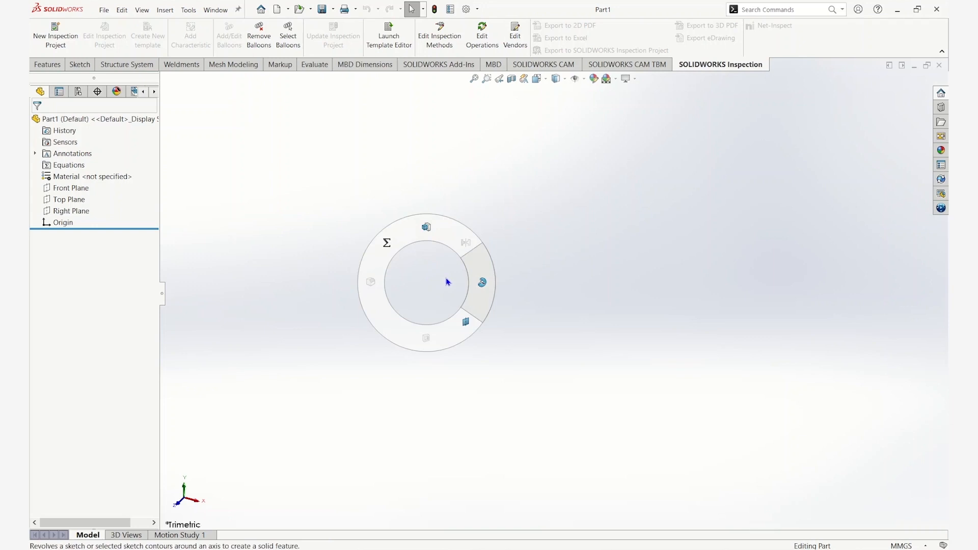
pyautogui.moveTo(422, 286)
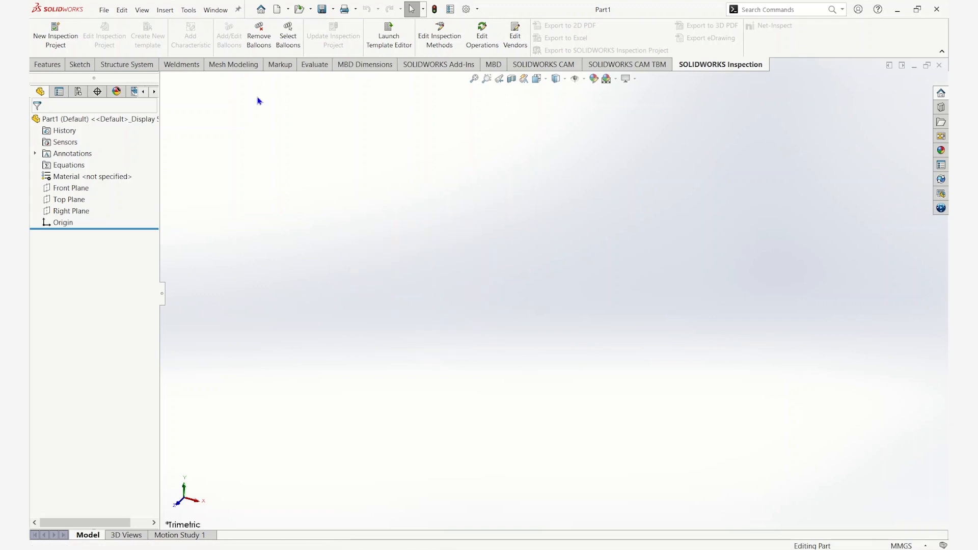
pyautogui.click(188, 10)
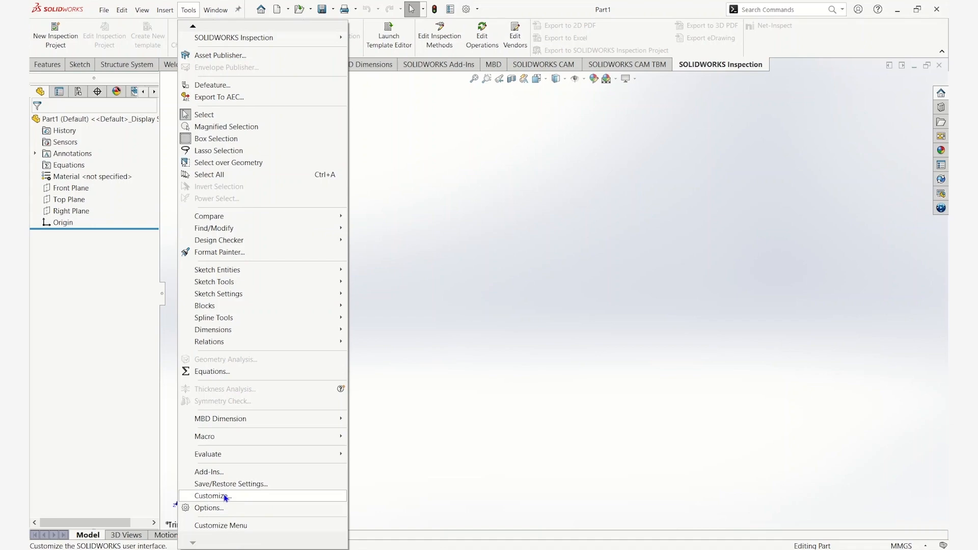
pyautogui.click(211, 495)
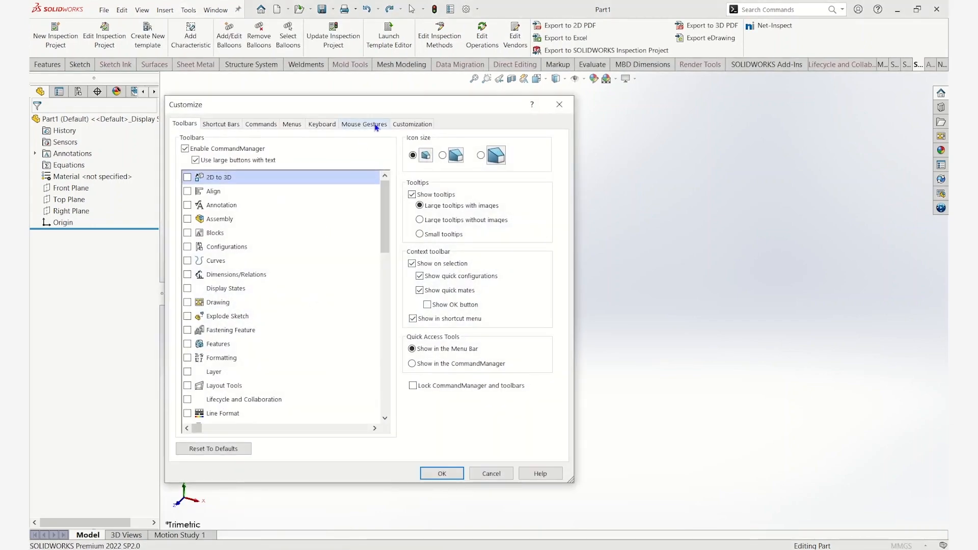
# - Switch the Customize dialog to the Mouse Gestures tab
pyautogui.click(364, 124)
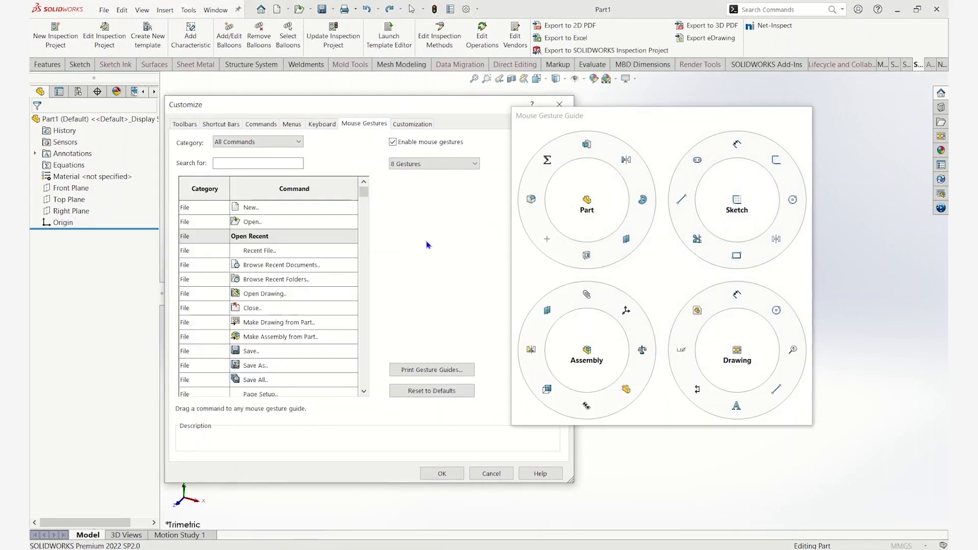
pyautogui.moveTo(421, 294)
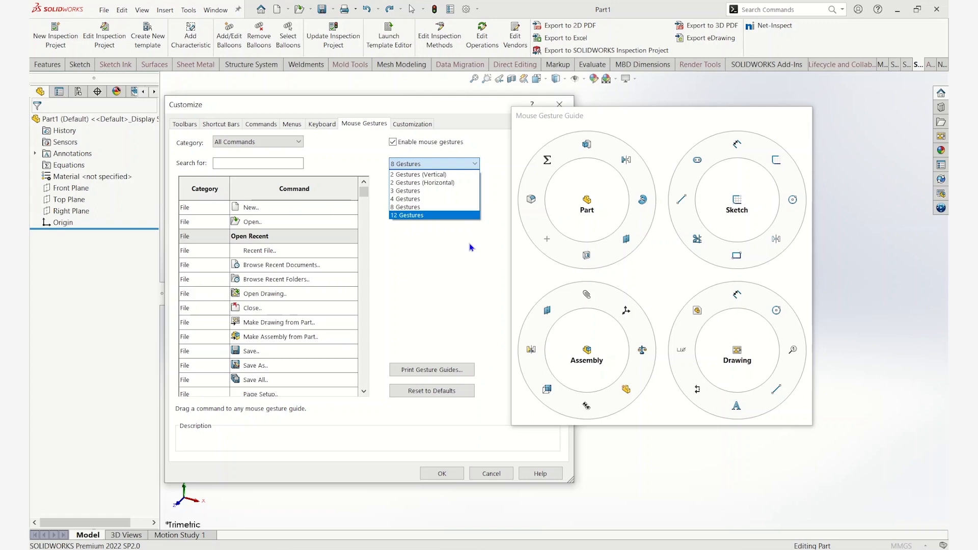
pyautogui.moveTo(625, 205)
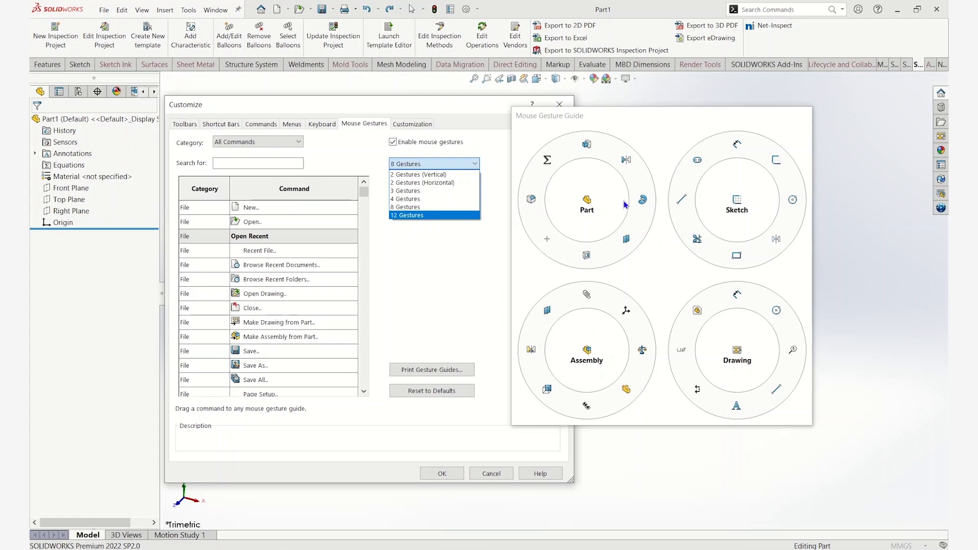
pyautogui.moveTo(615, 369)
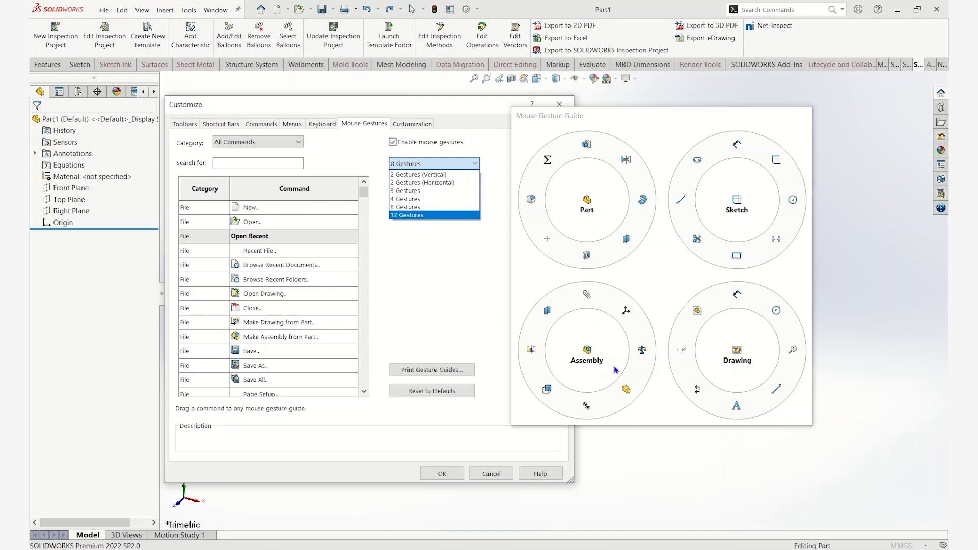
pyautogui.moveTo(751, 351)
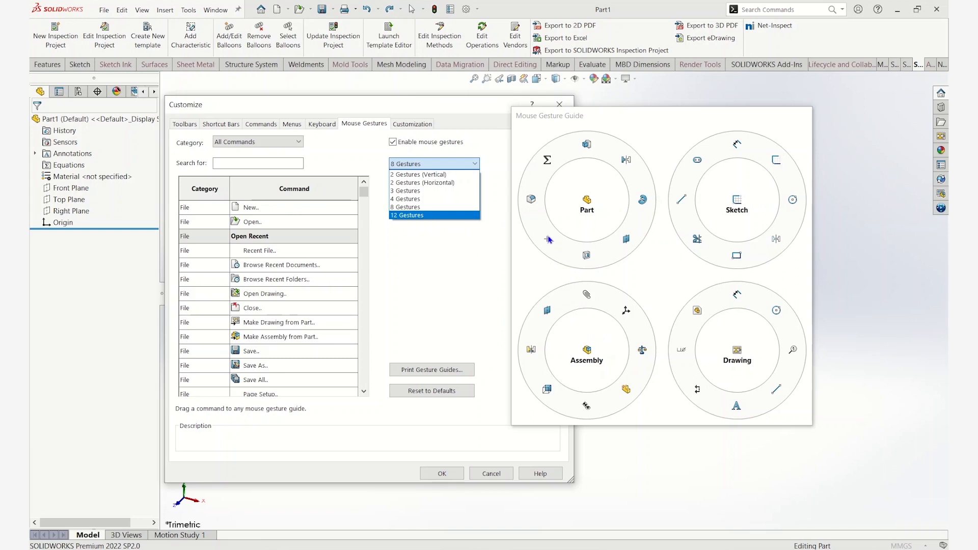
# - Search commands for 'lin' and place Linear Pattern in the Part gesture guide
pyautogui.click(423, 182)
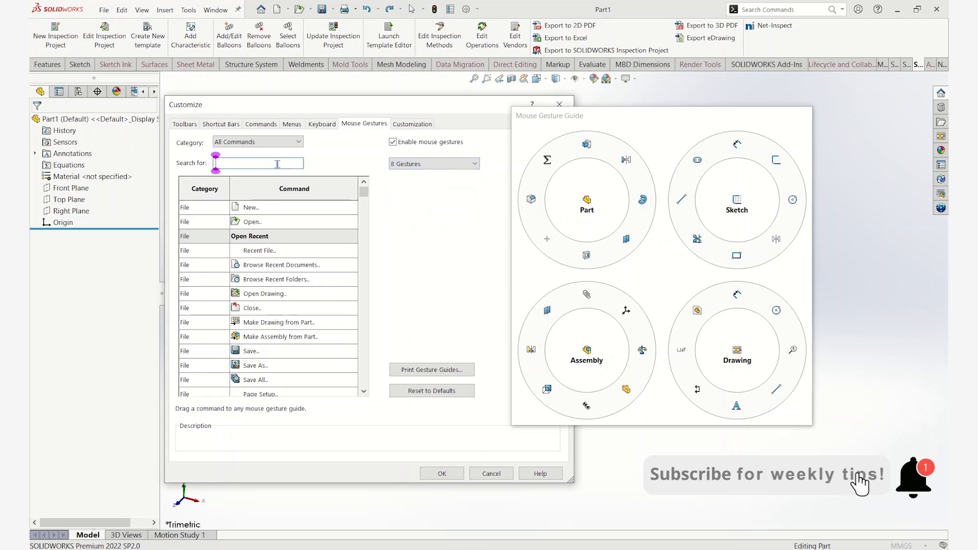
pyautogui.write('linear')
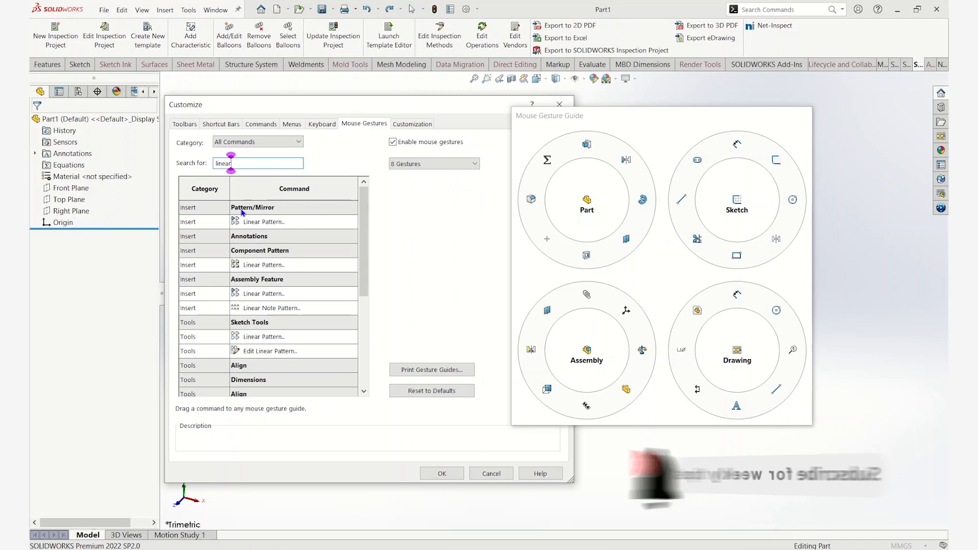
pyautogui.click(263, 222)
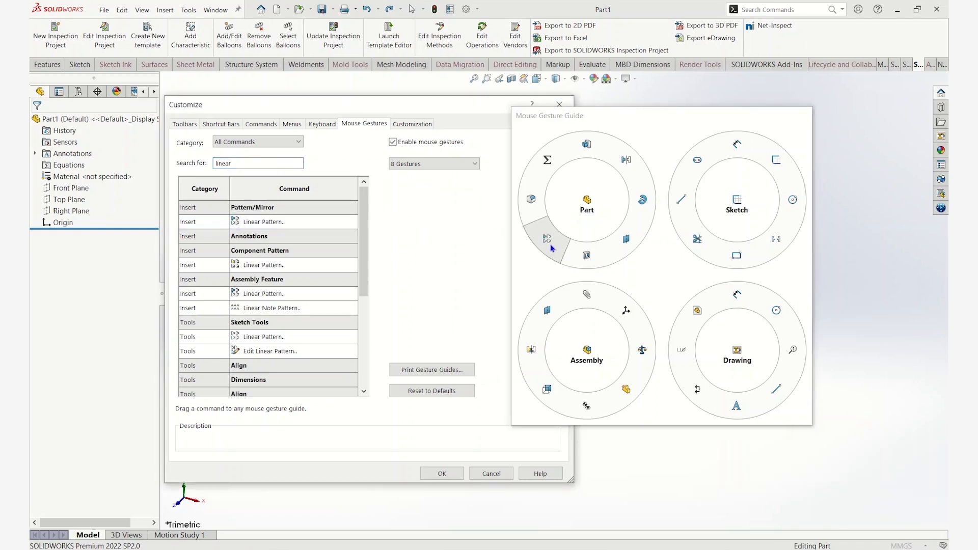
pyautogui.moveTo(464, 264)
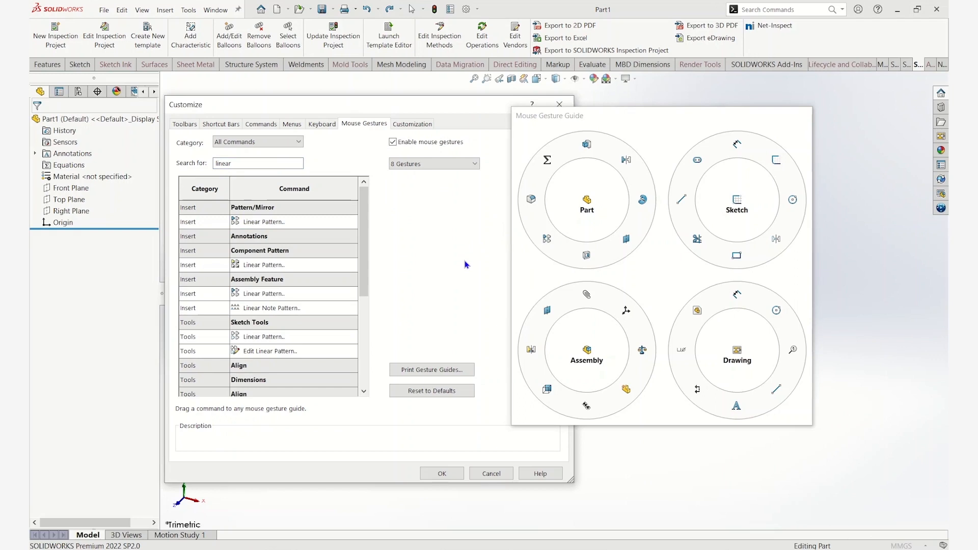